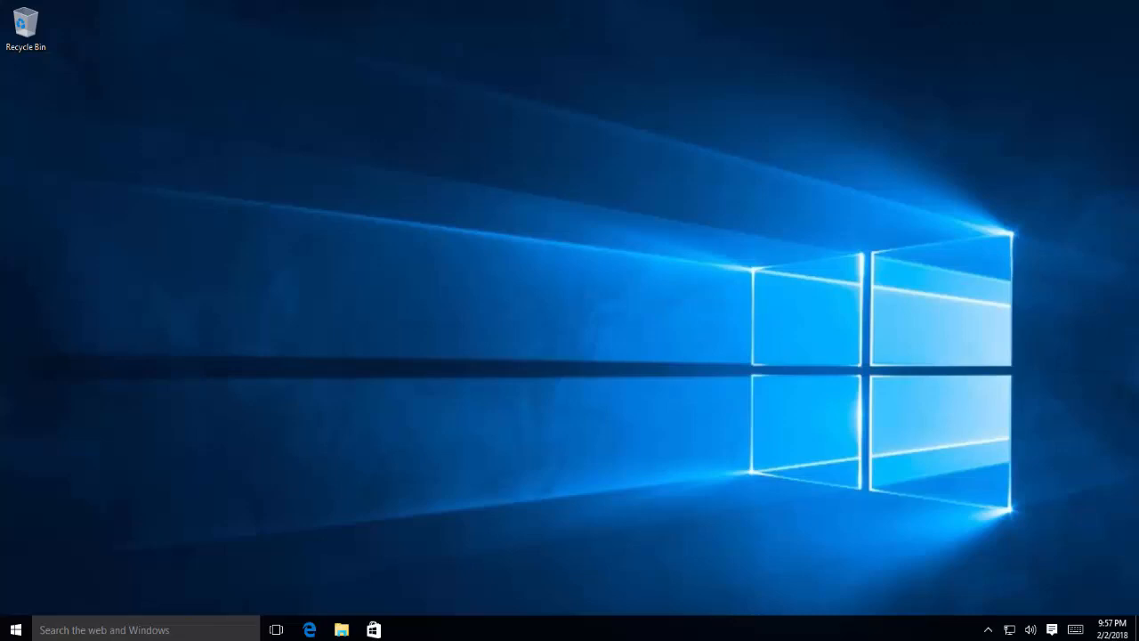
{"action": "mouse_move", "coordinate": [224, 182]}
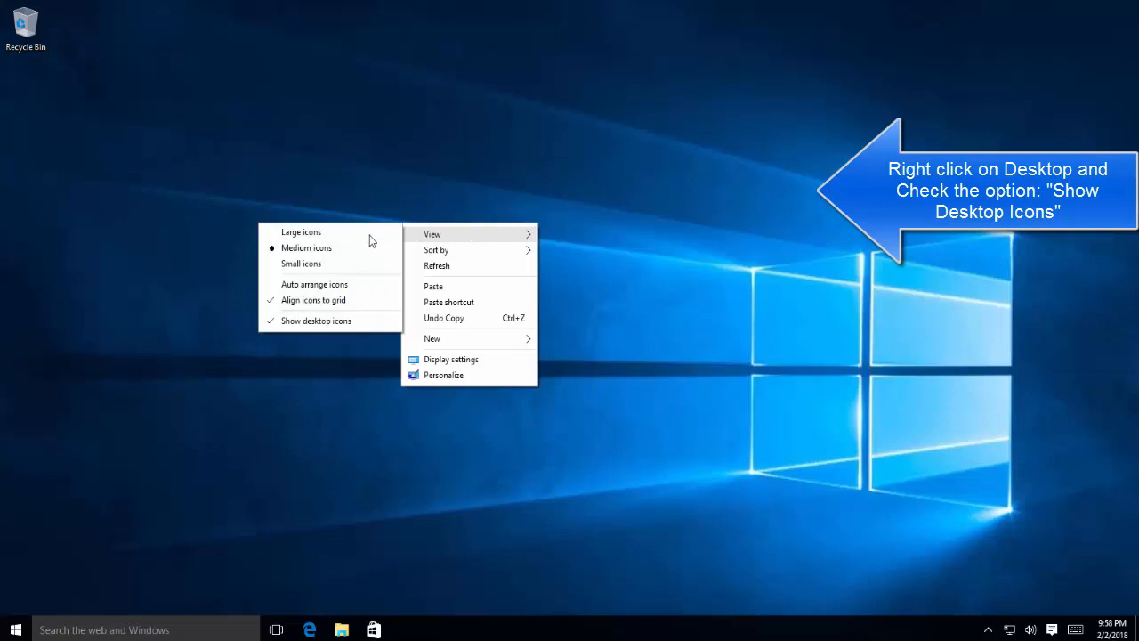
{"action": "mouse_move", "coordinate": [349, 319]}
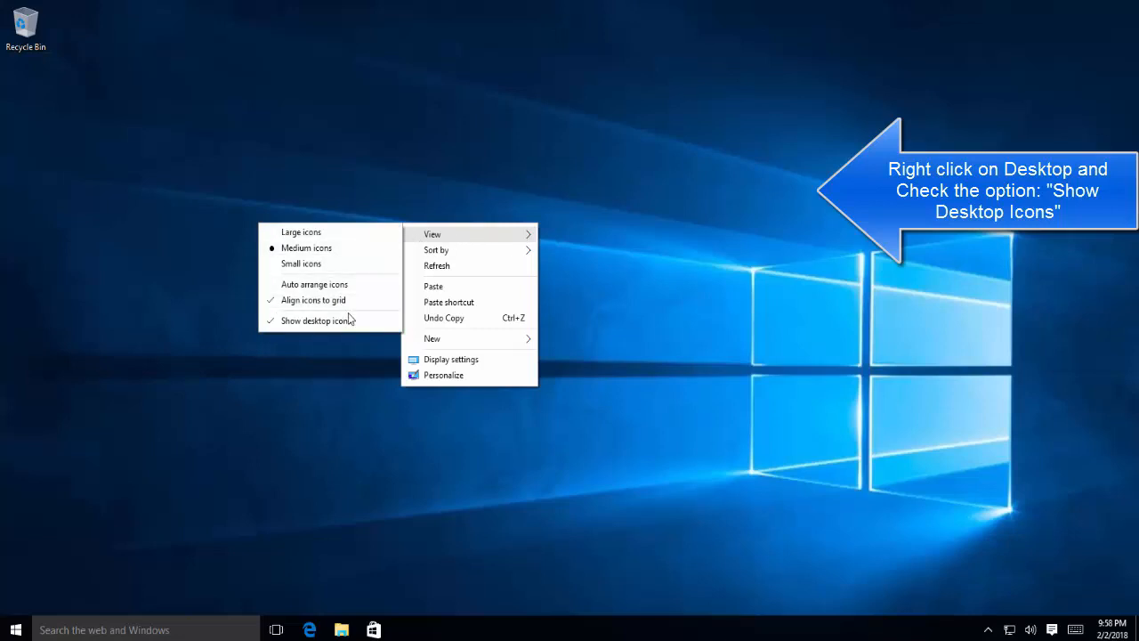
- Find 'setting' through the search box and launch the Settings app
{"action": "left_click", "coordinate": [317, 320]}
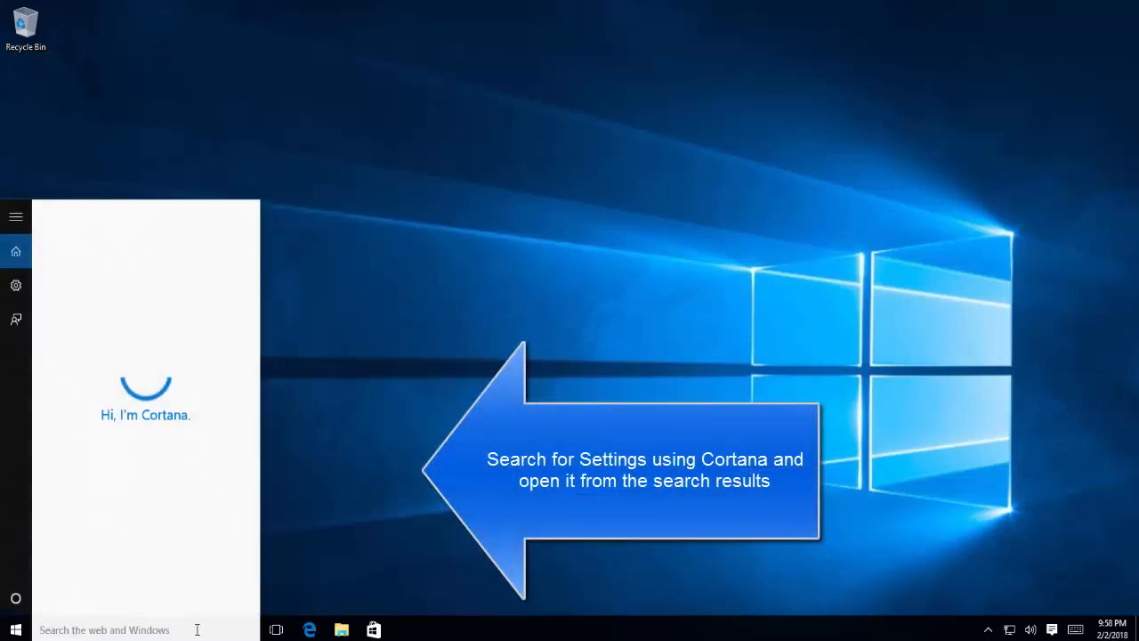
{"action": "type", "text": "settings"}
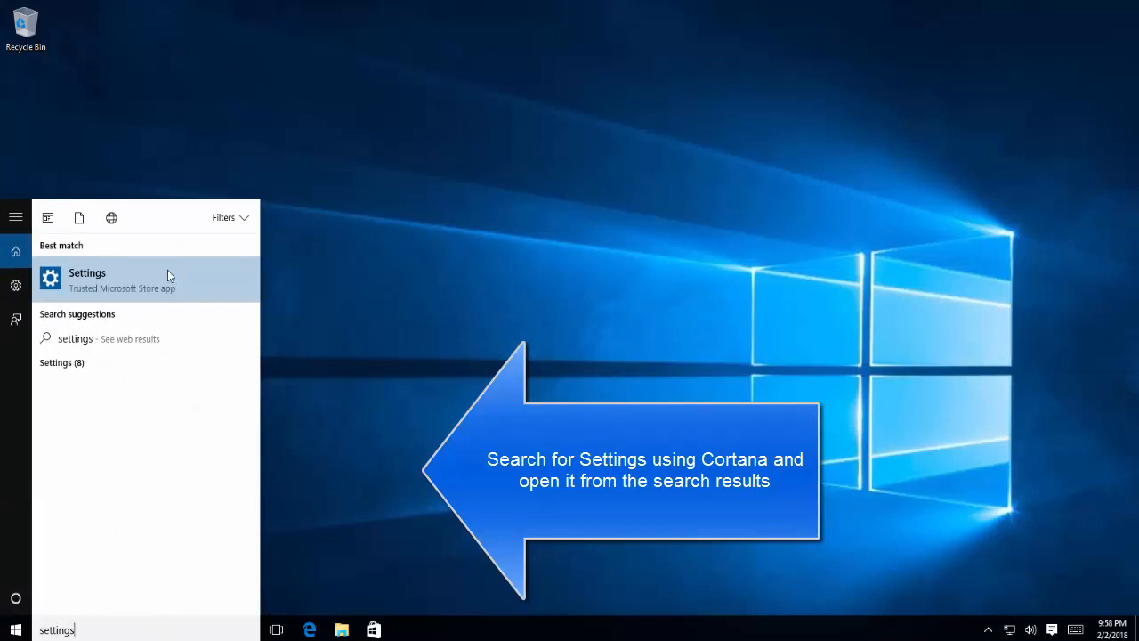
{"action": "left_click", "coordinate": [85, 274]}
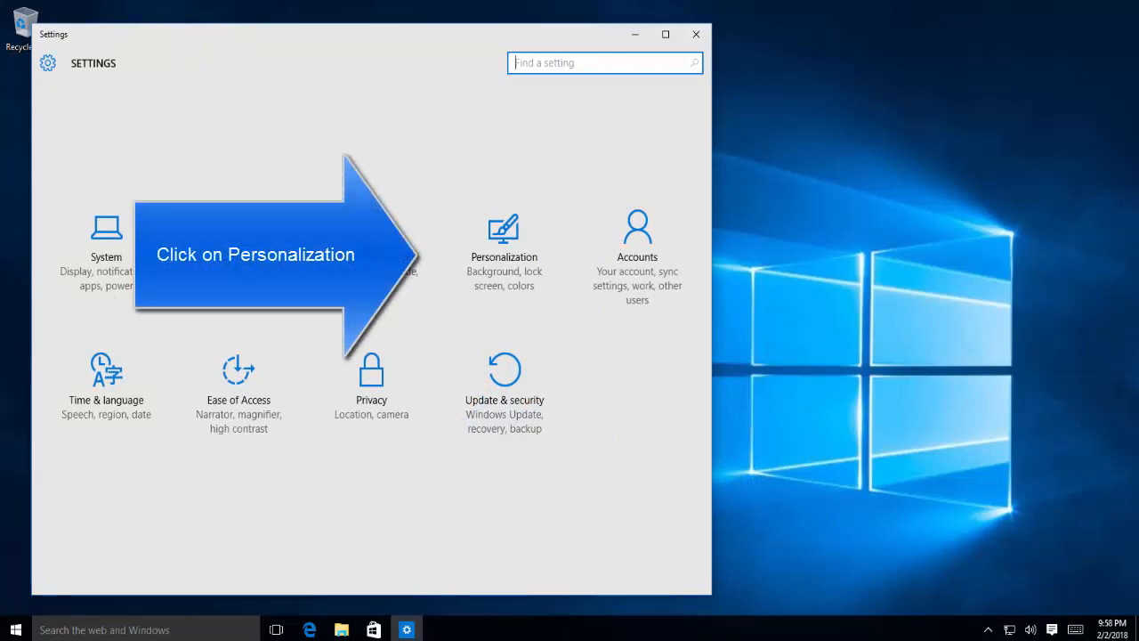
{"action": "mouse_move", "coordinate": [562, 171]}
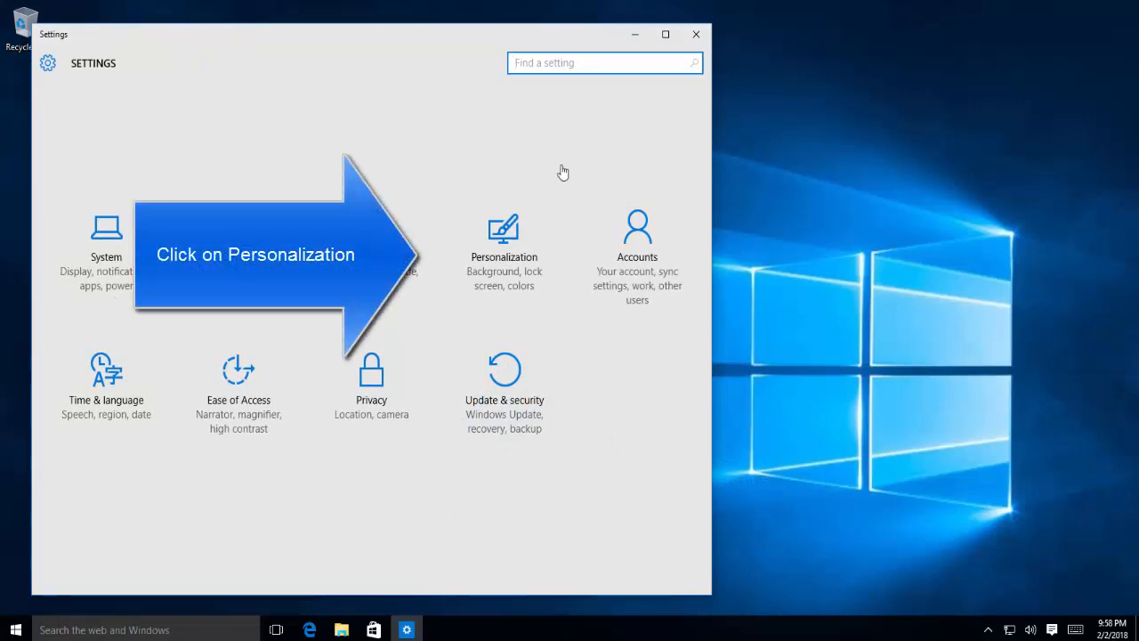
{"action": "mouse_move", "coordinate": [383, 167]}
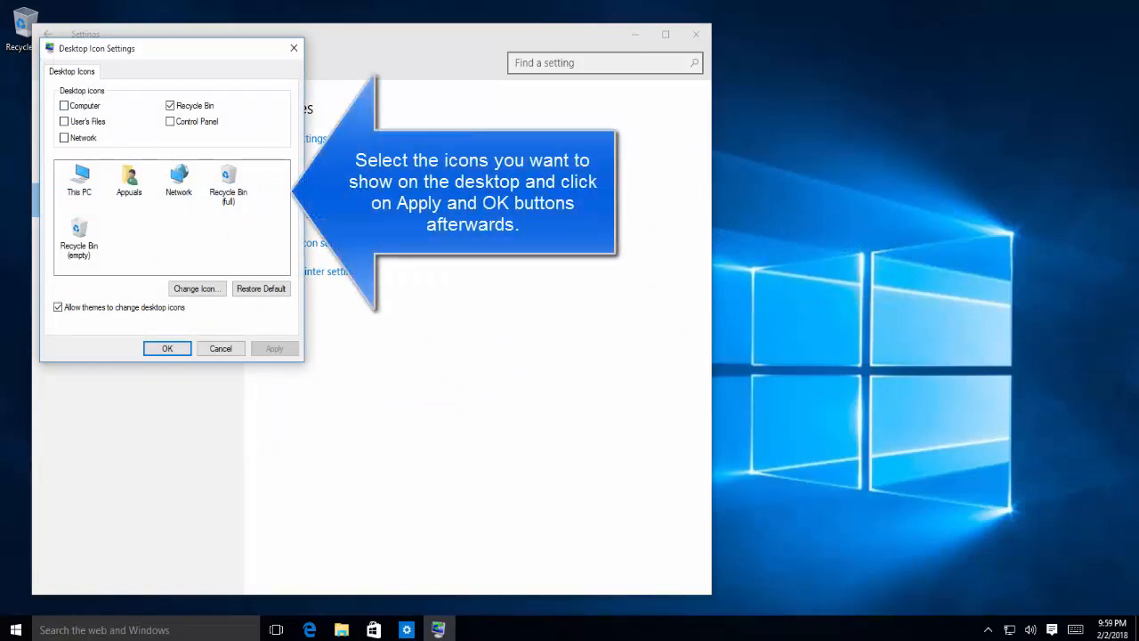
- Enable the Computer and Control Panel desktop icons and confirm with OK
{"action": "left_click", "coordinate": [64, 105]}
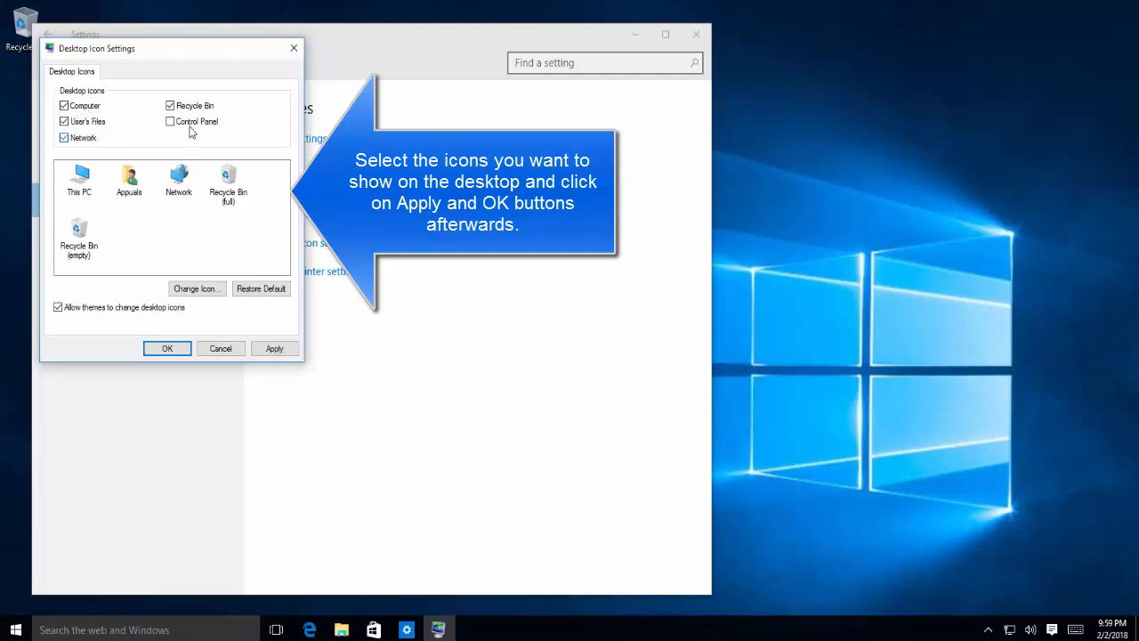
{"action": "left_click", "coordinate": [171, 121]}
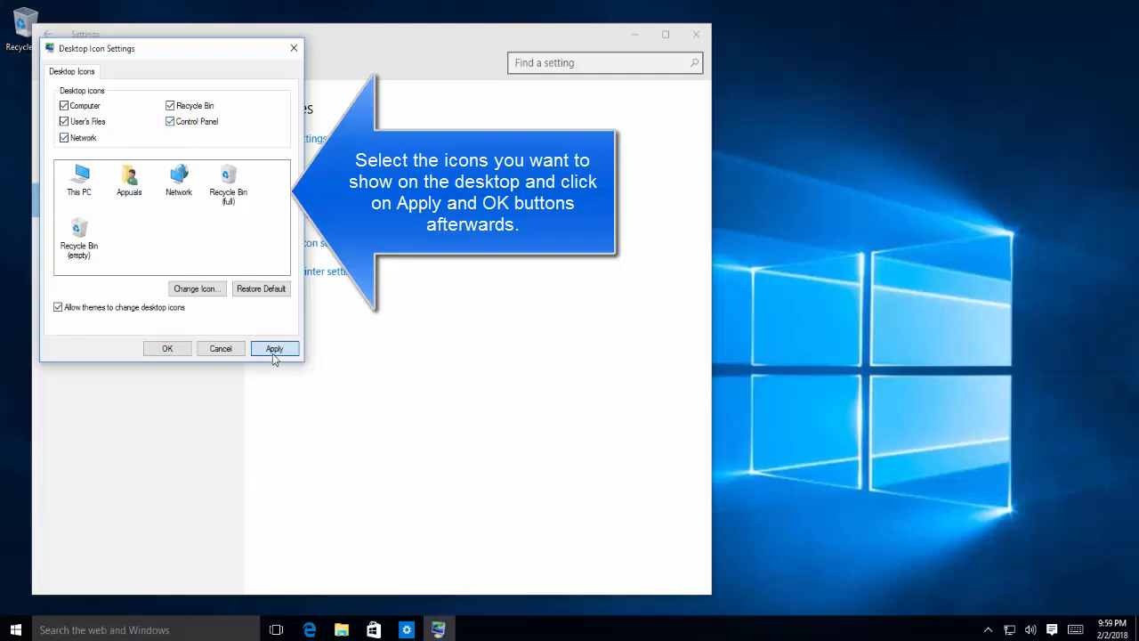
{"action": "left_click", "coordinate": [167, 347]}
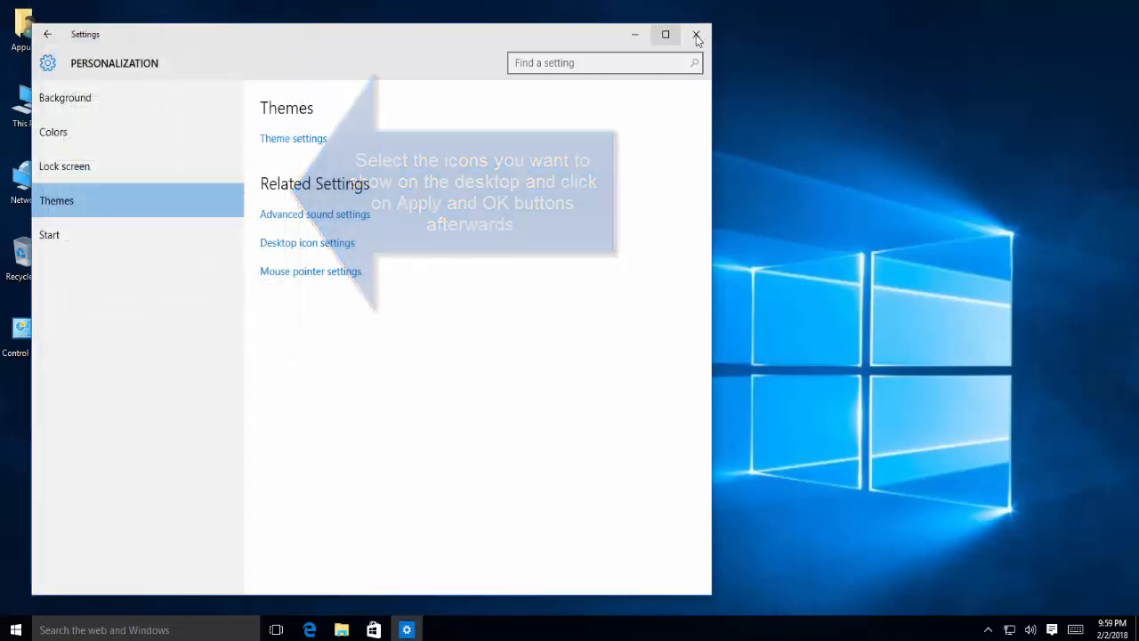
- Close the Settings window to reveal the desktop with its added icons
{"action": "left_click", "coordinate": [697, 34]}
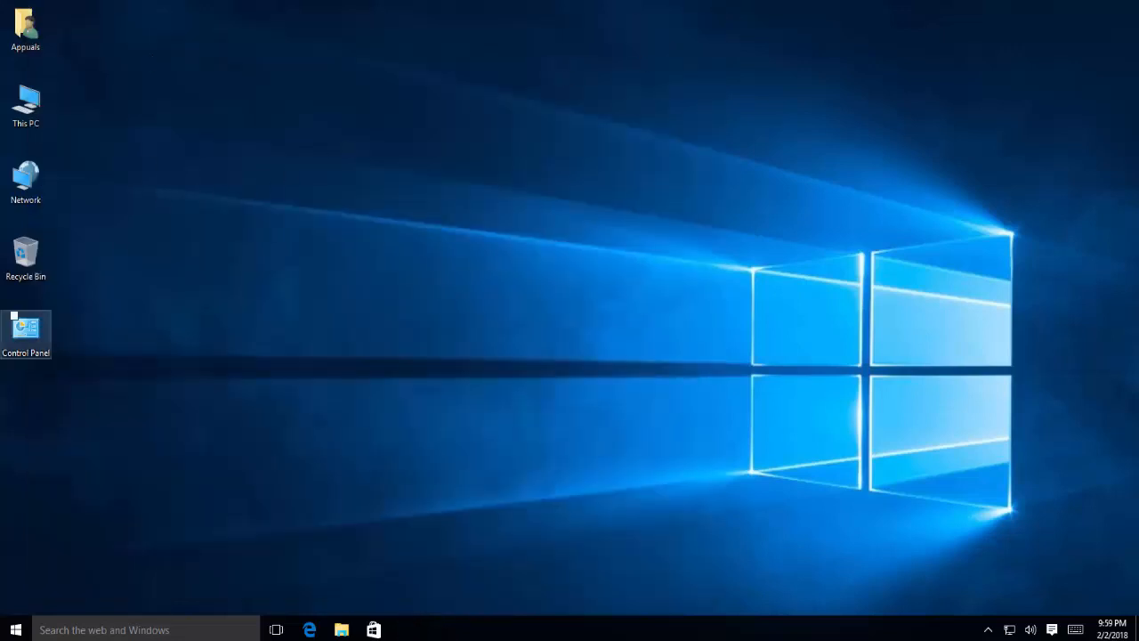
{"action": "mouse_move", "coordinate": [25, 328]}
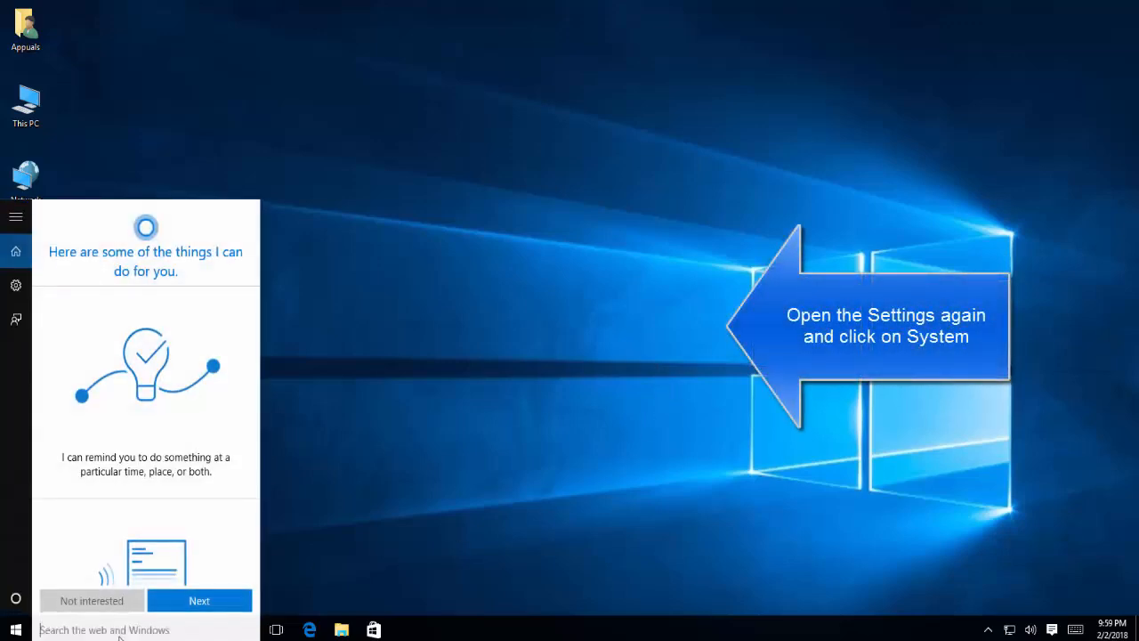
- Search 'settings' and launch the Settings app again
{"action": "type", "text": "settings"}
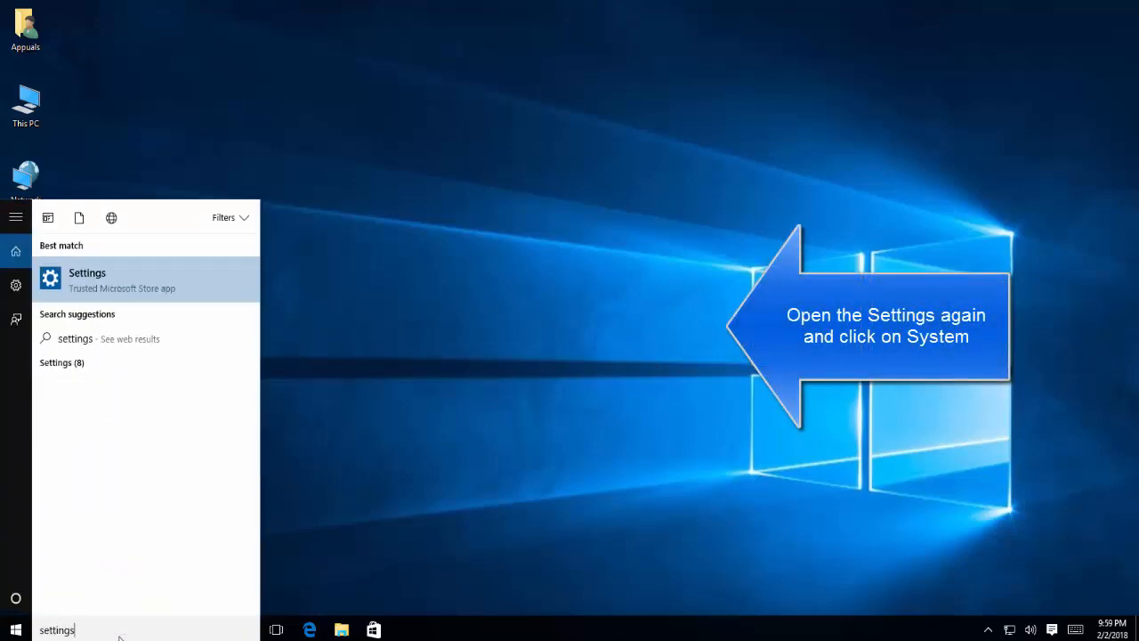
{"action": "left_click", "coordinate": [87, 277]}
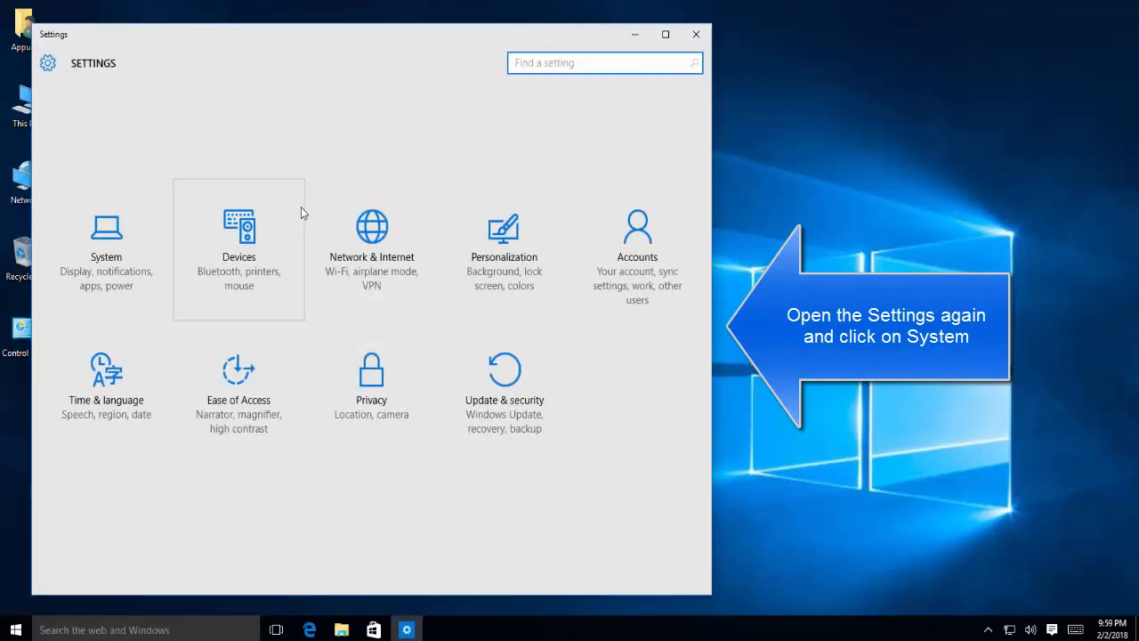
{"action": "mouse_move", "coordinate": [322, 221]}
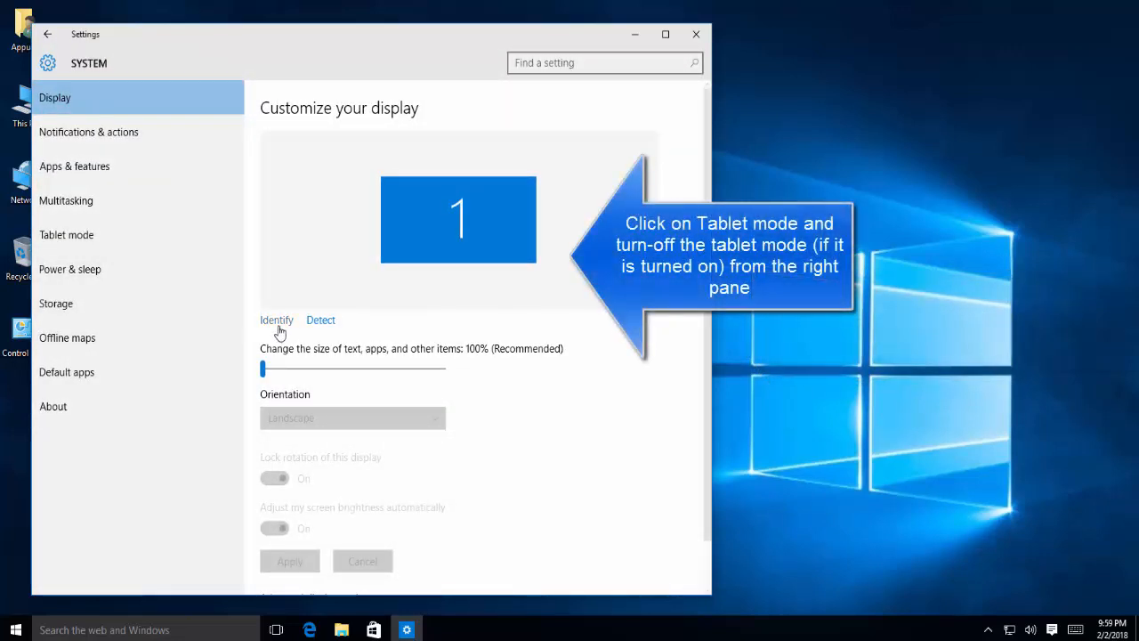
- Scroll down the System display options page
{"action": "scroll", "scroll_direction": "down", "scroll_amount": 3}
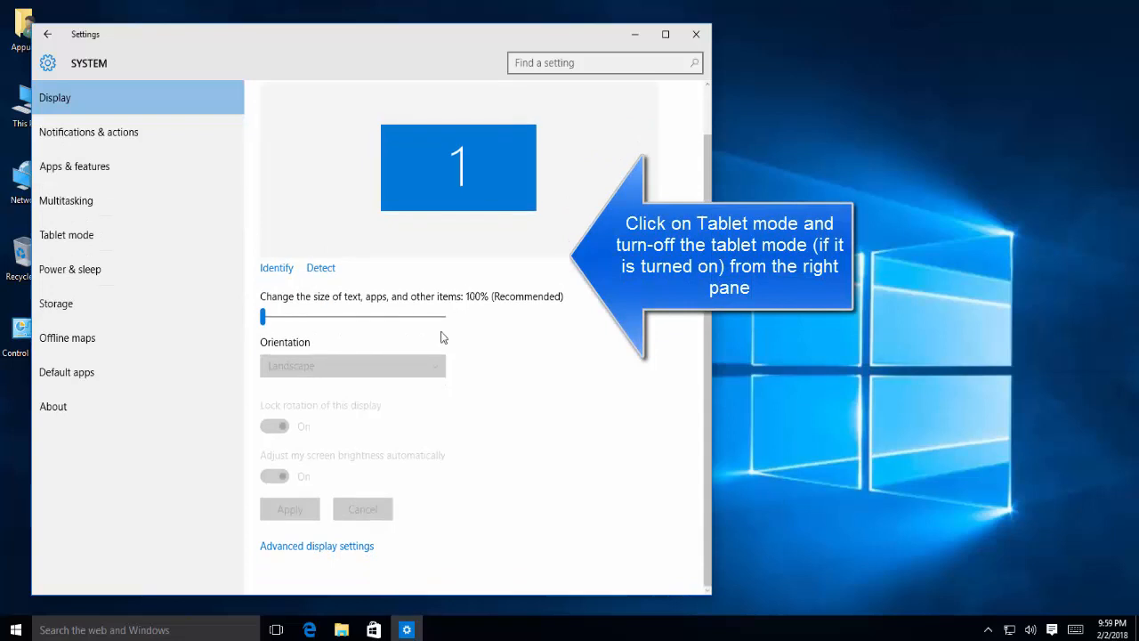
{"action": "mouse_move", "coordinate": [139, 199]}
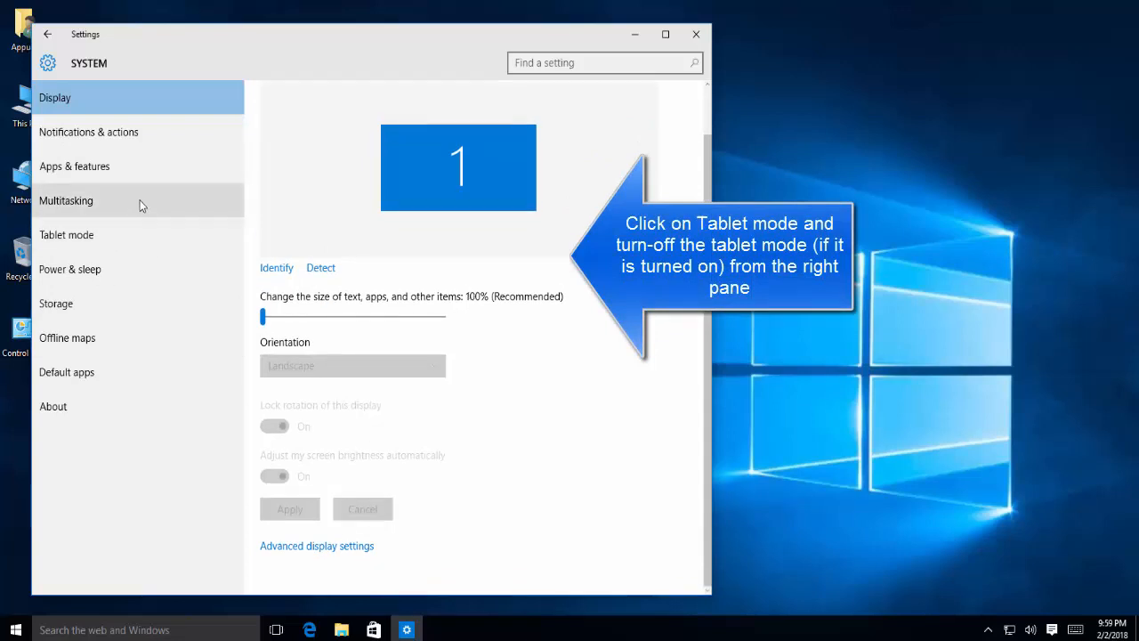
- Confirm Tablet mode is off, then close the Settings window
{"action": "left_click", "coordinate": [66, 235]}
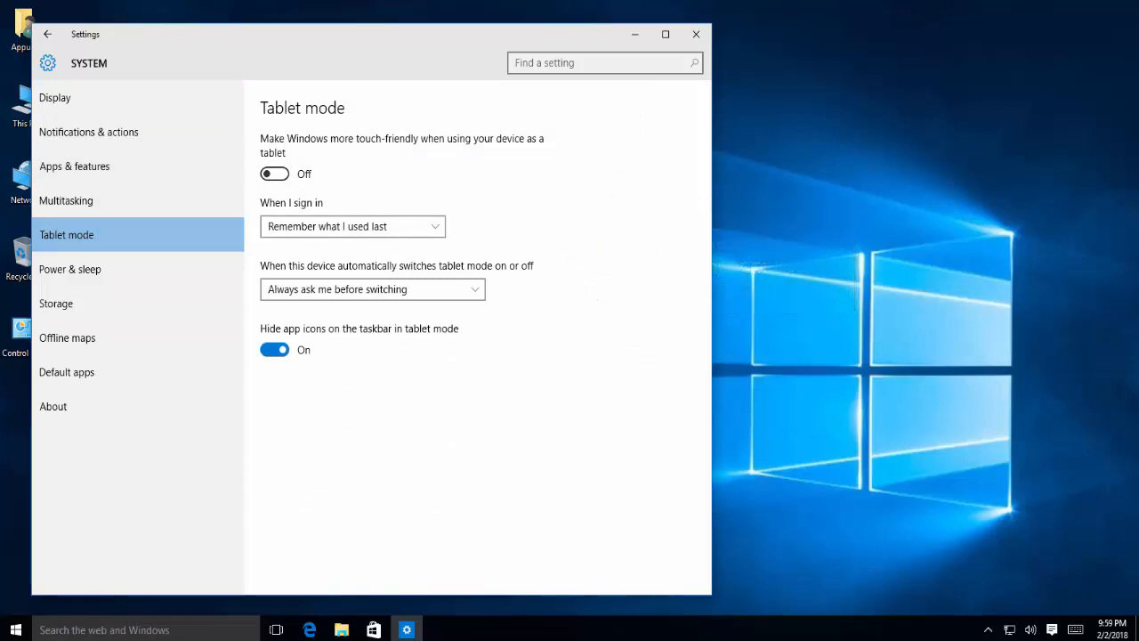
{"action": "mouse_move", "coordinate": [423, 170]}
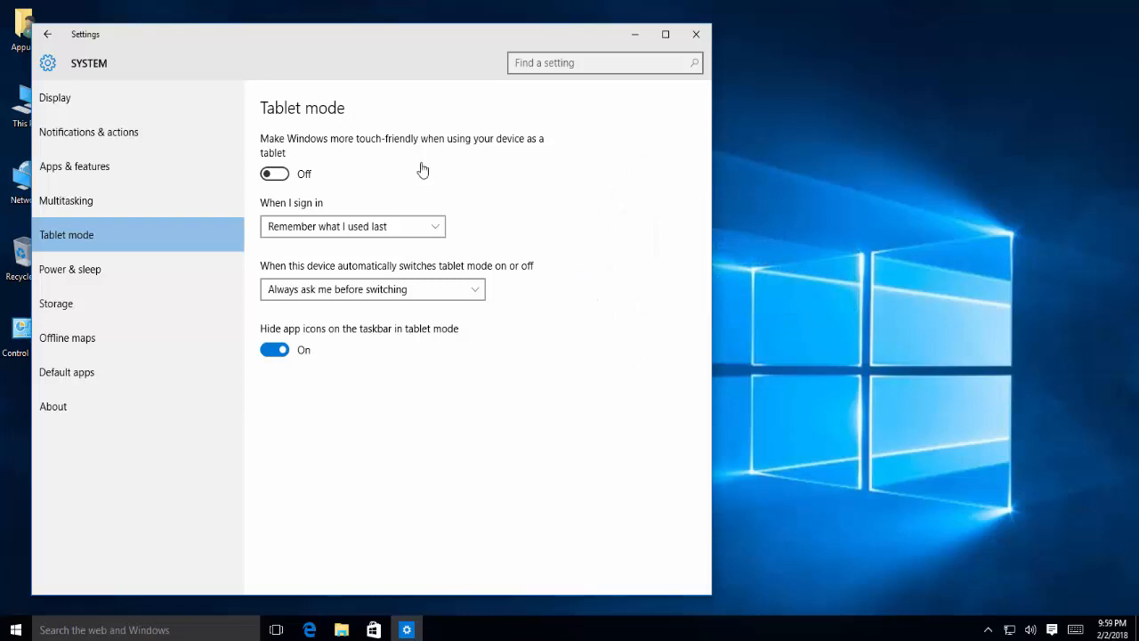
{"action": "left_click", "coordinate": [696, 34]}
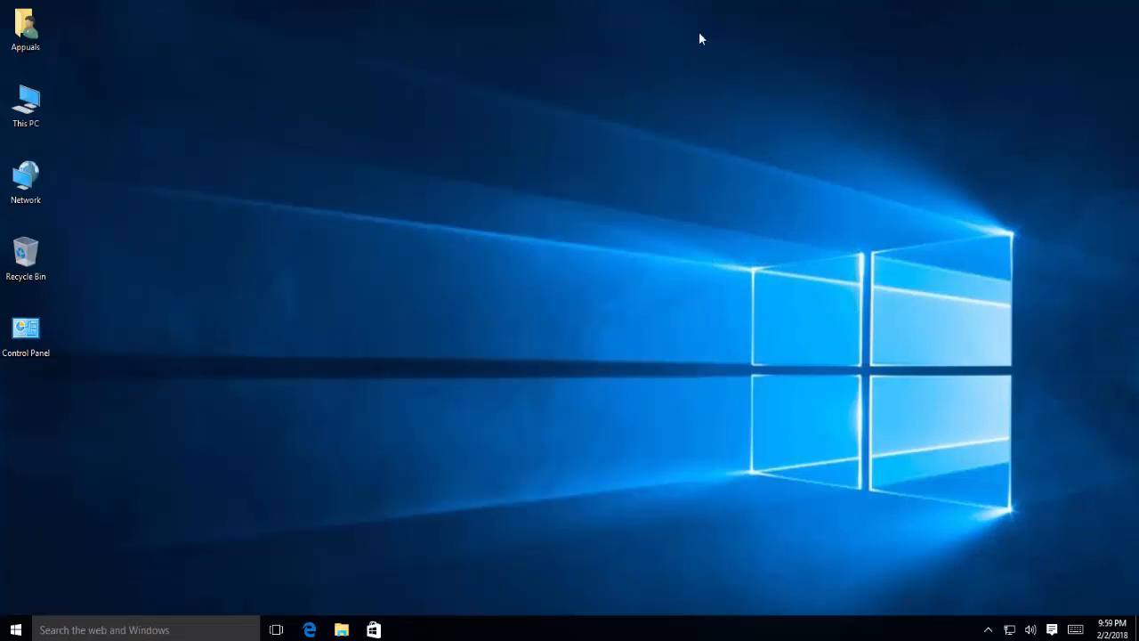
{"action": "mouse_move", "coordinate": [72, 68]}
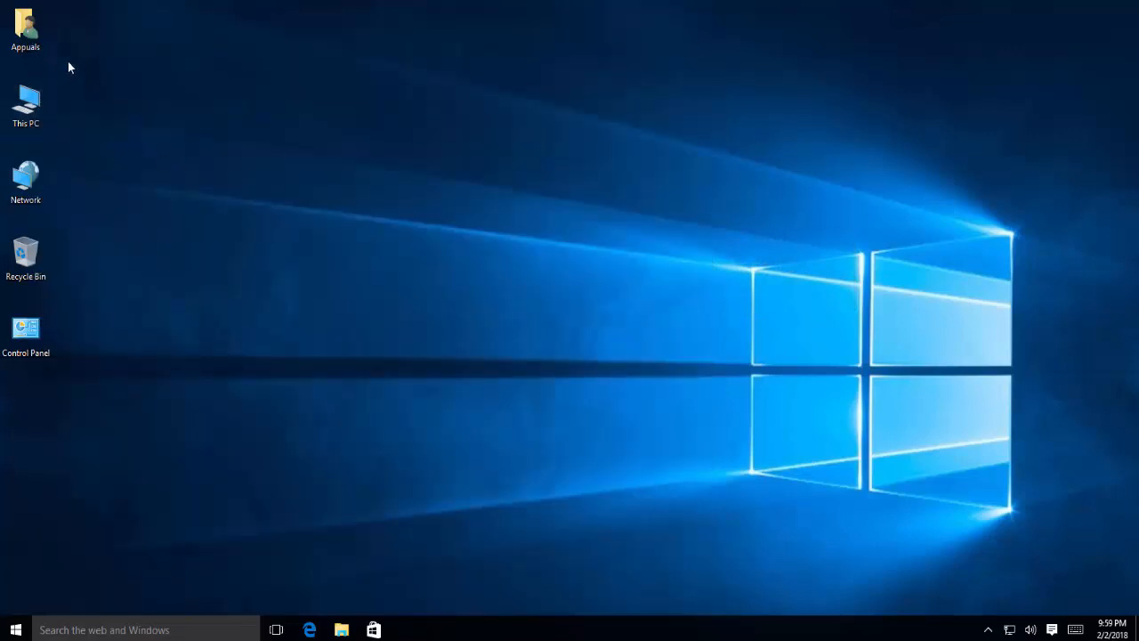